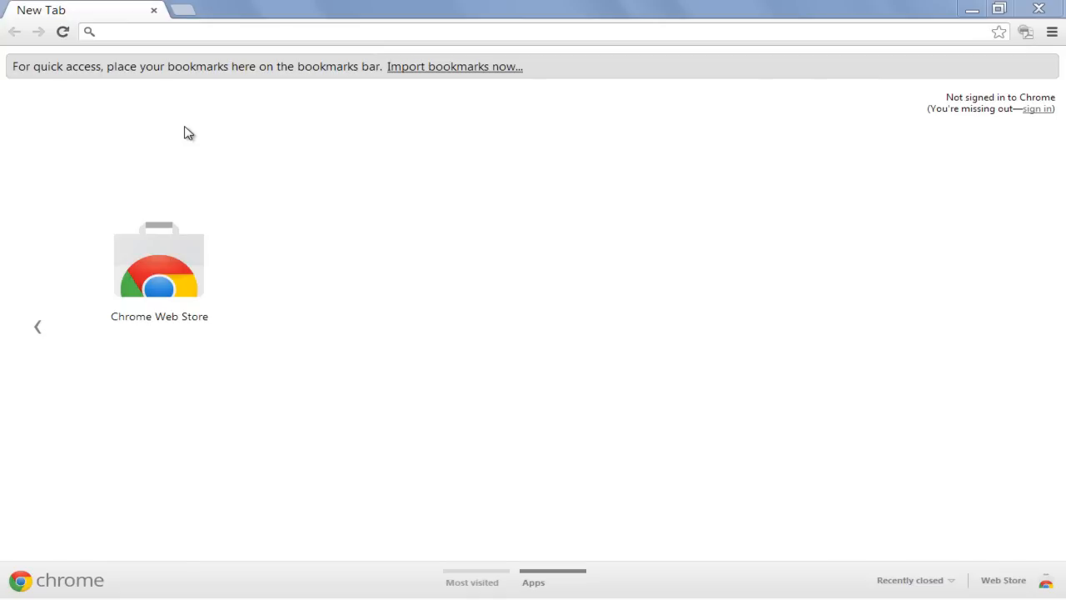
pyautogui.write('w')
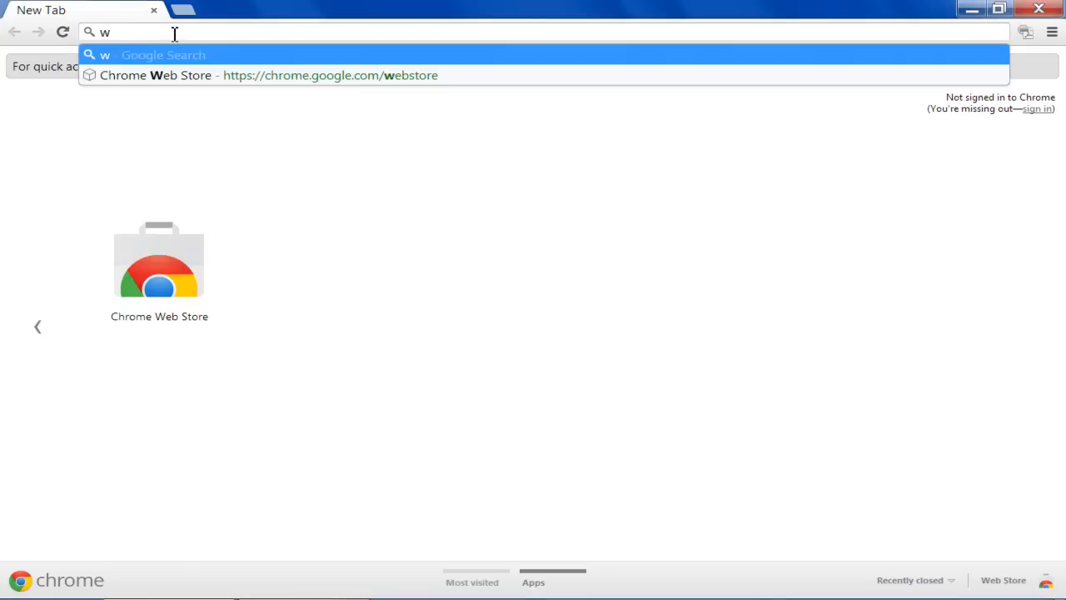
pyautogui.write('ww.7z')
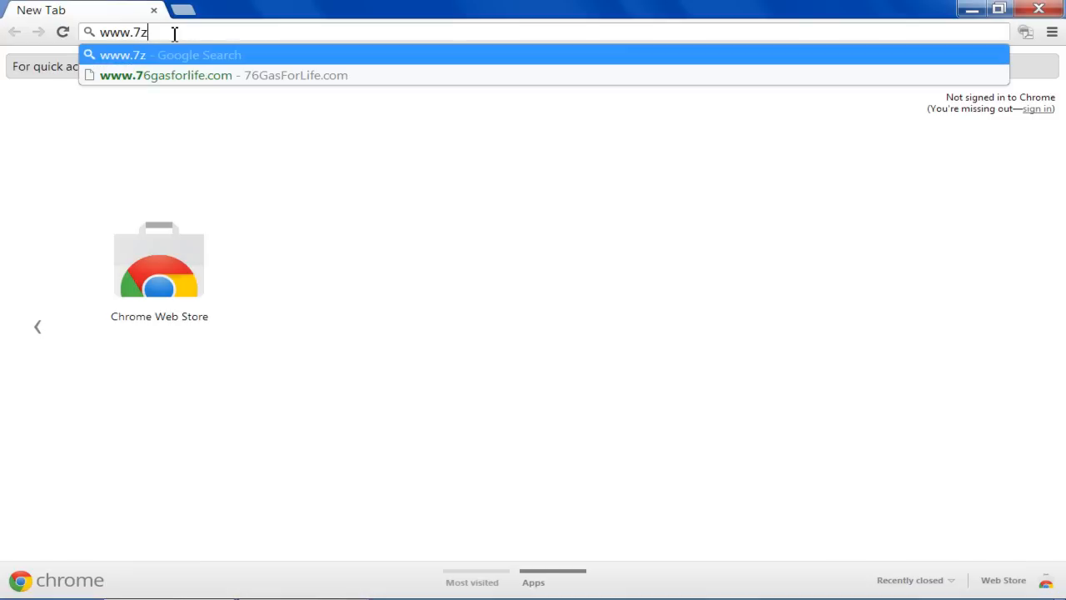
pyautogui.press('Return')
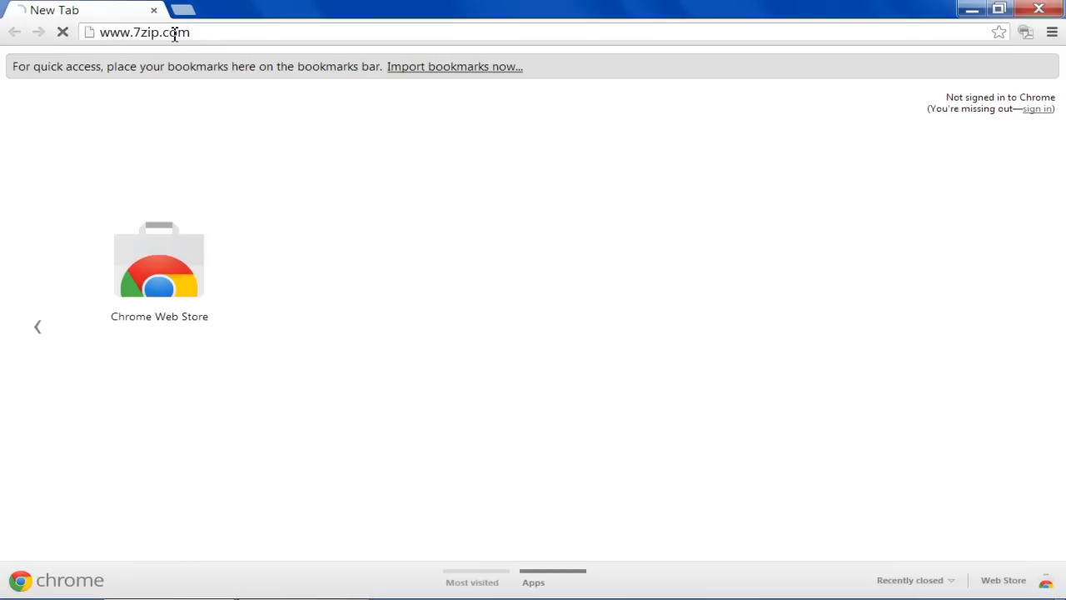
pyautogui.press('Return')
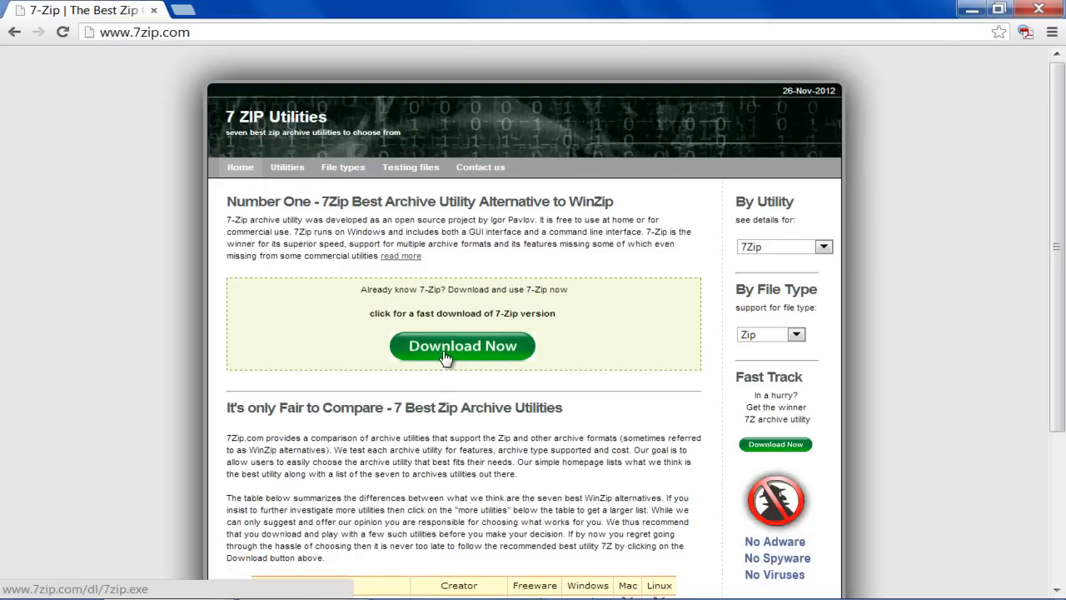
# Download the 7z920.exe installer from the Download Now button and run it
pyautogui.click(462, 345)
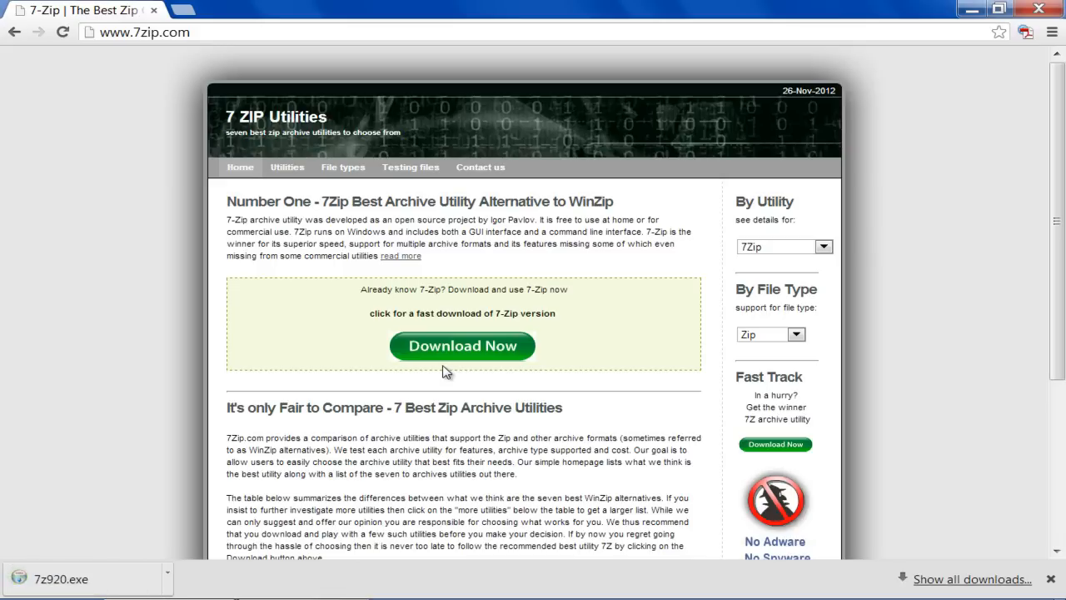
pyautogui.click(167, 578)
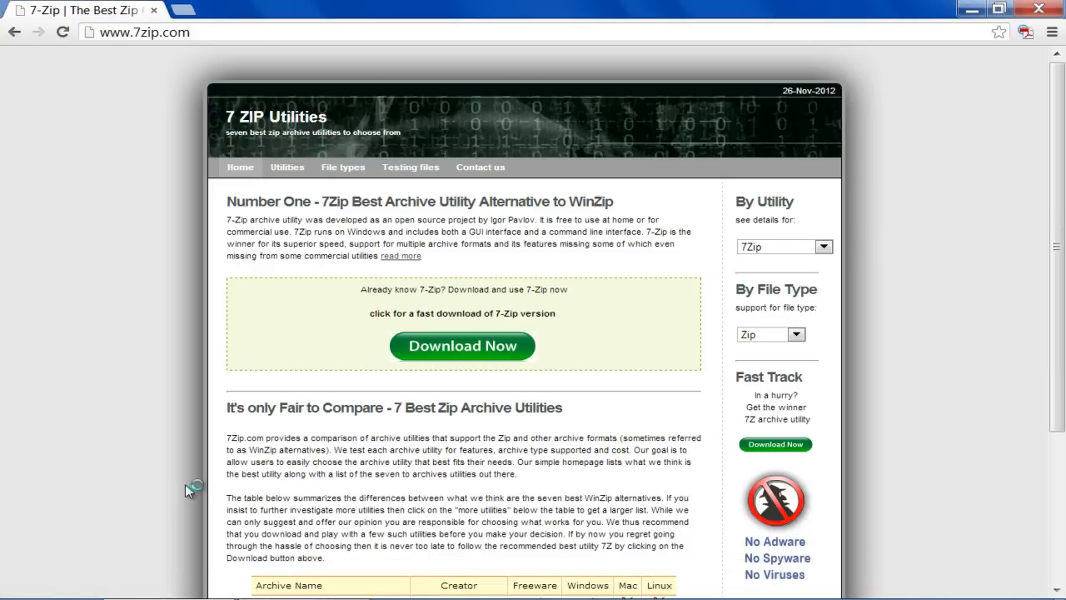
# Install 7-Zip 9.20 to the default folder, finish setup, and close Chrome
pyautogui.click(462, 346)
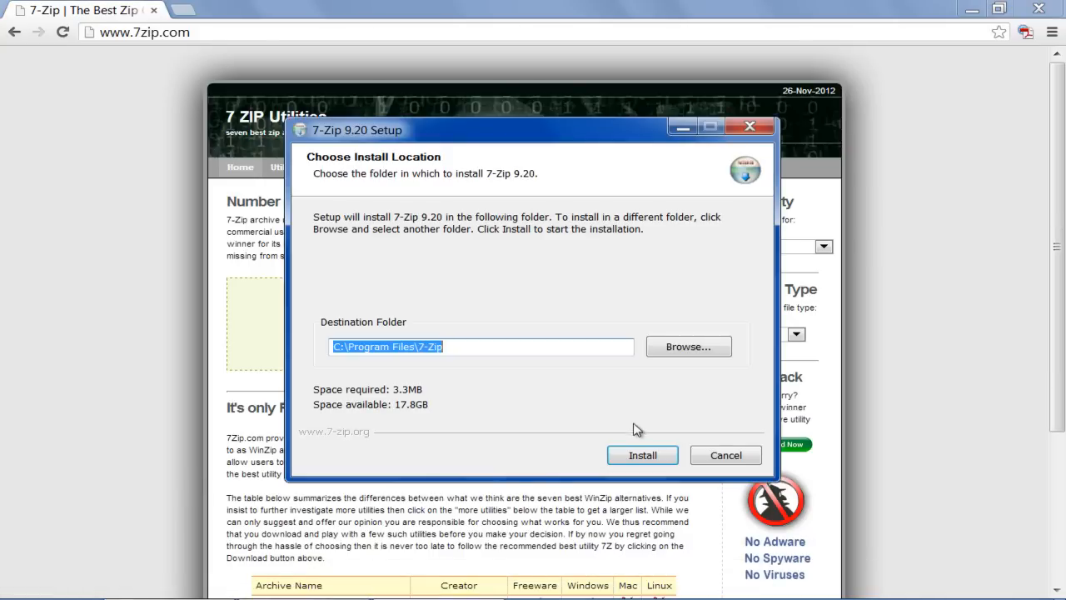
pyautogui.click(642, 455)
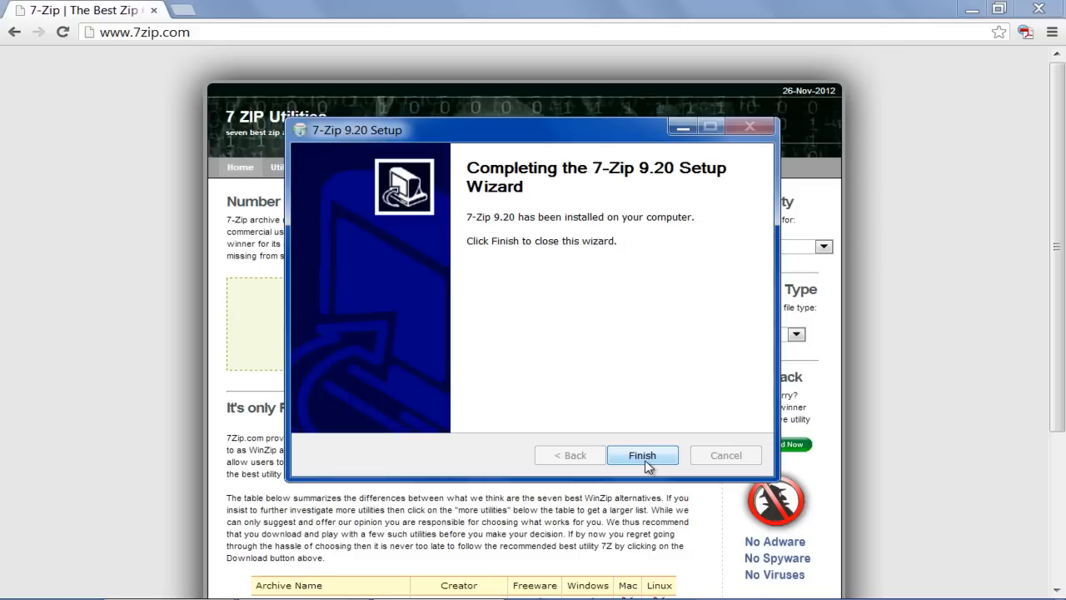
pyautogui.click(642, 454)
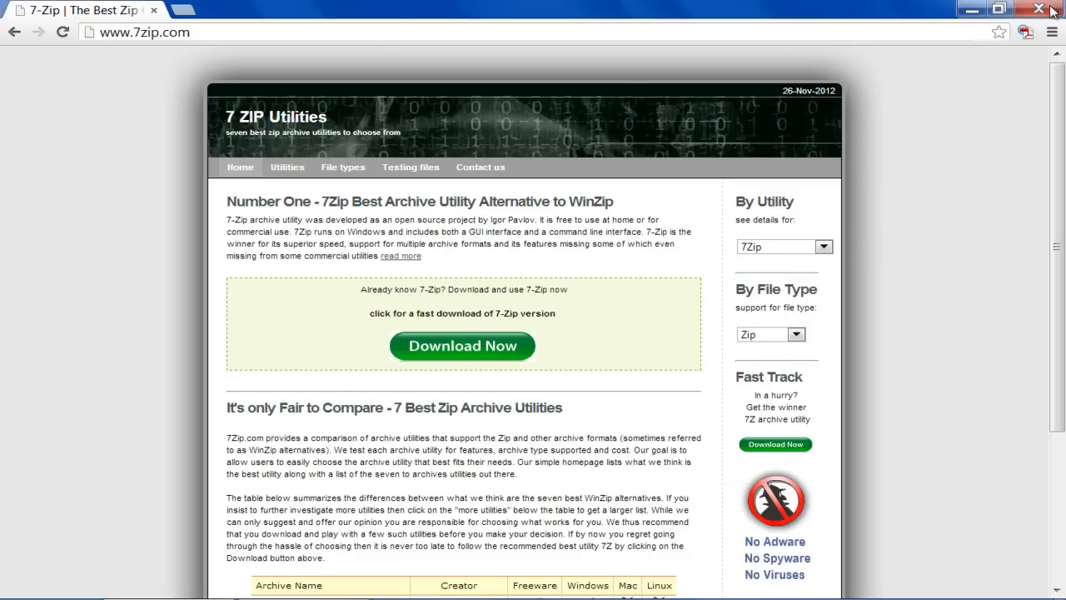
pyautogui.click(1039, 9)
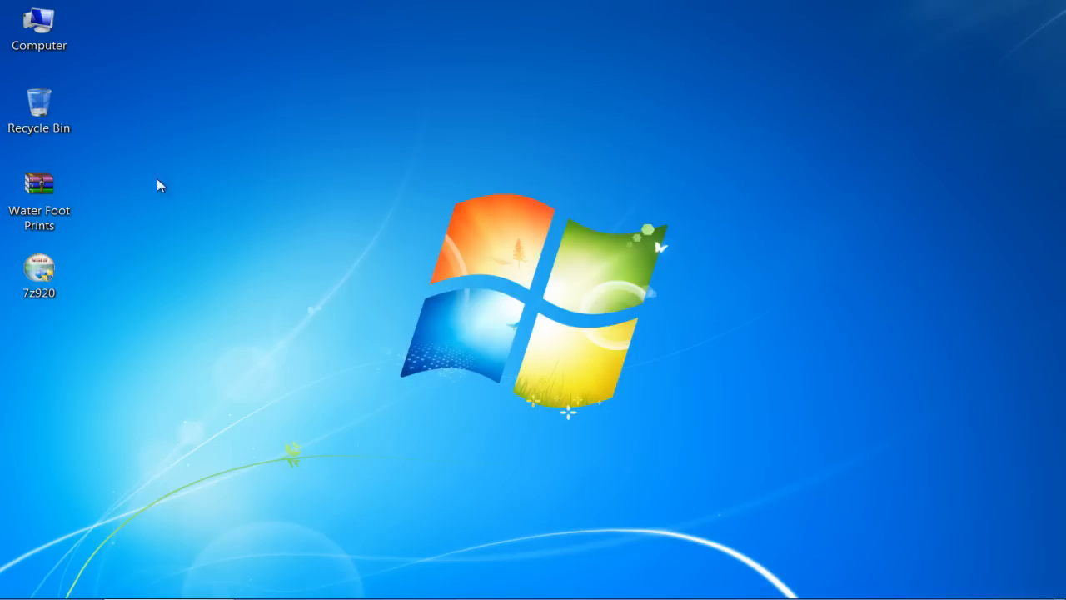
# Set 7-Zip File Manager as the default program for Water Foot Prints.zip and open it
pyautogui.rightClick(40, 187)
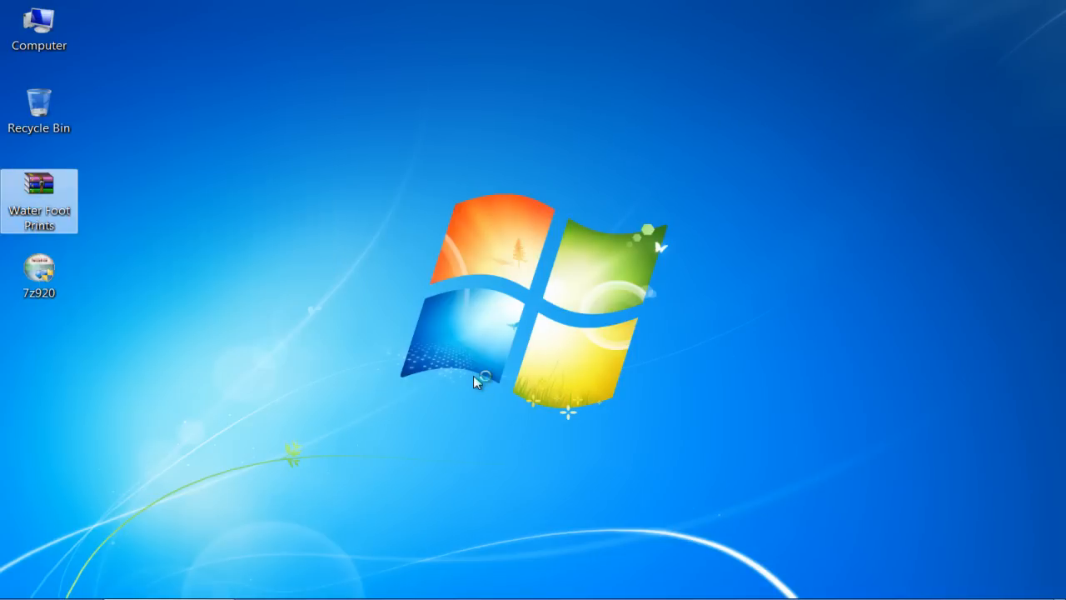
pyautogui.doubleClick(39, 186)
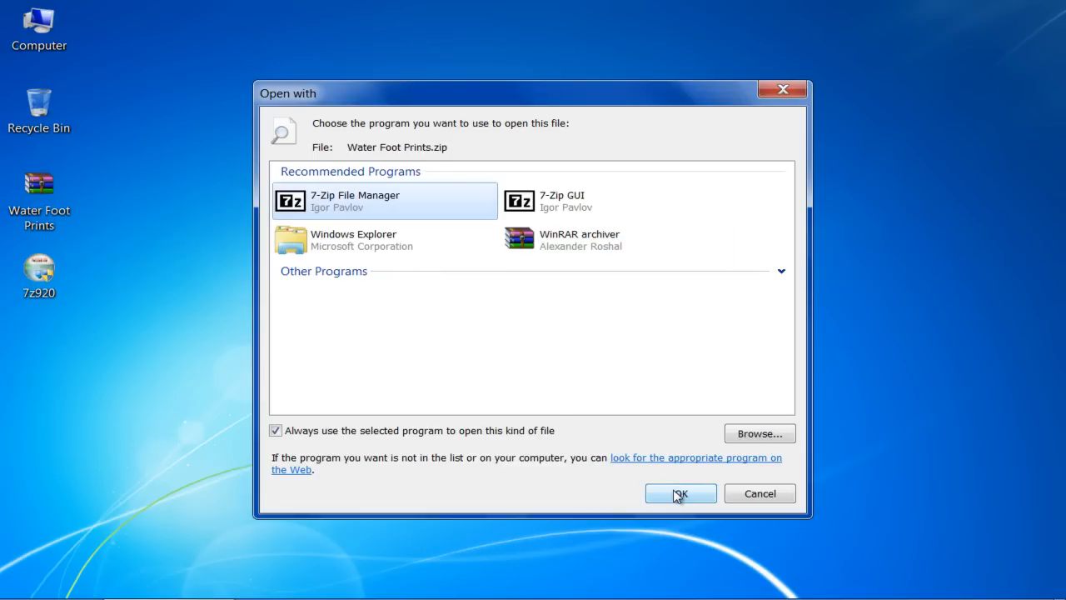
pyautogui.click(680, 493)
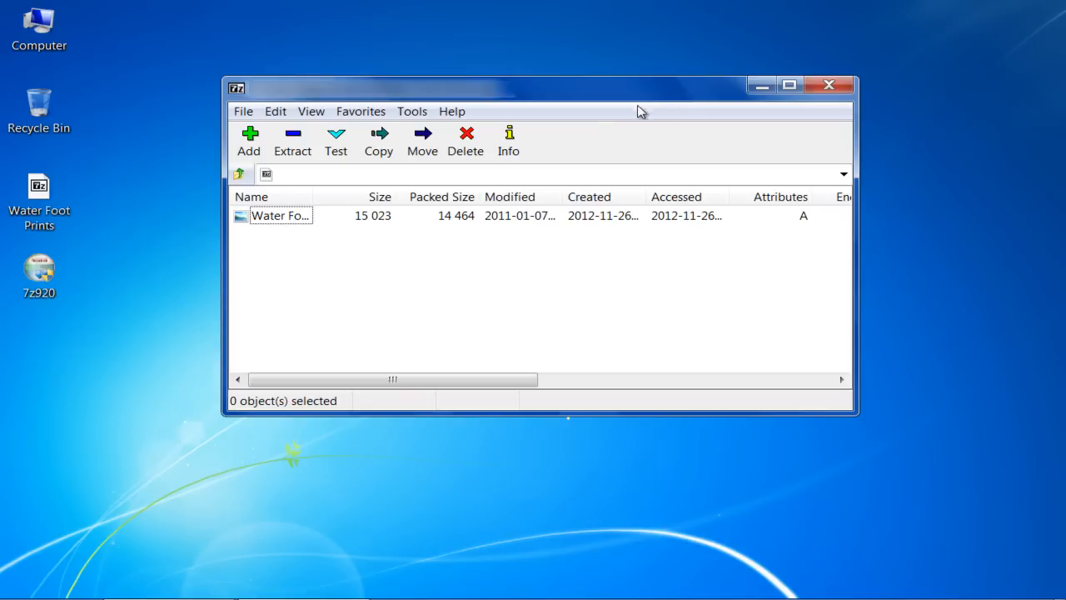
pyautogui.moveTo(418, 258)
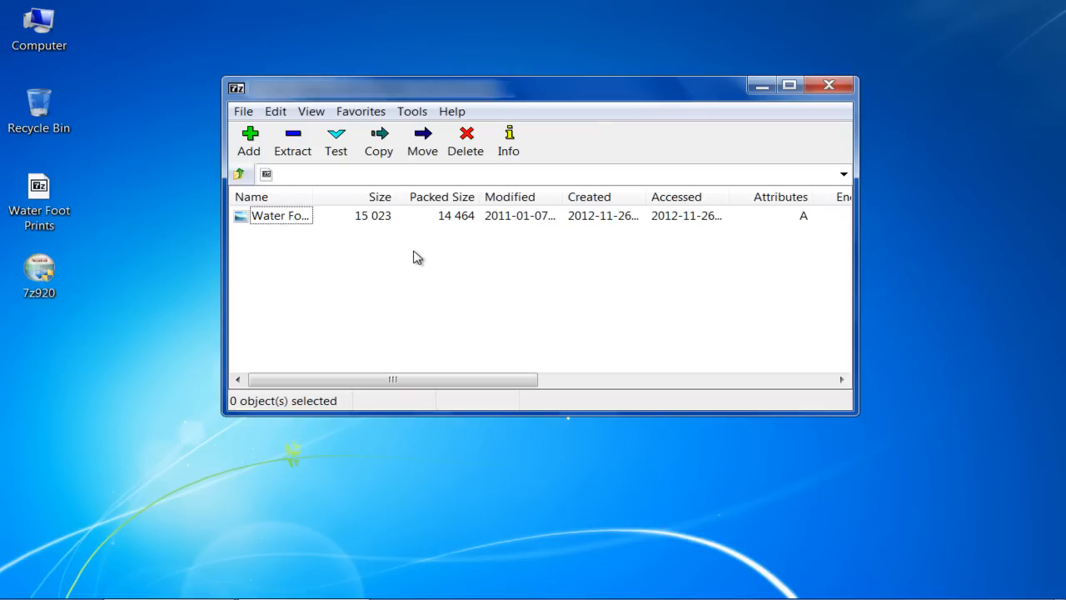
pyautogui.moveTo(336, 142)
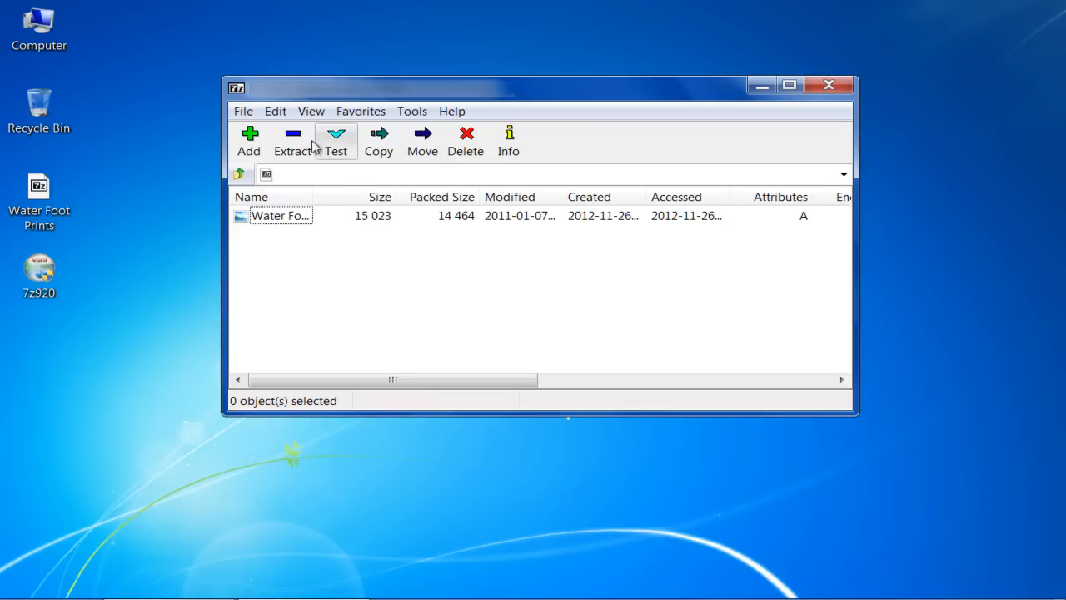
pyautogui.moveTo(294, 138)
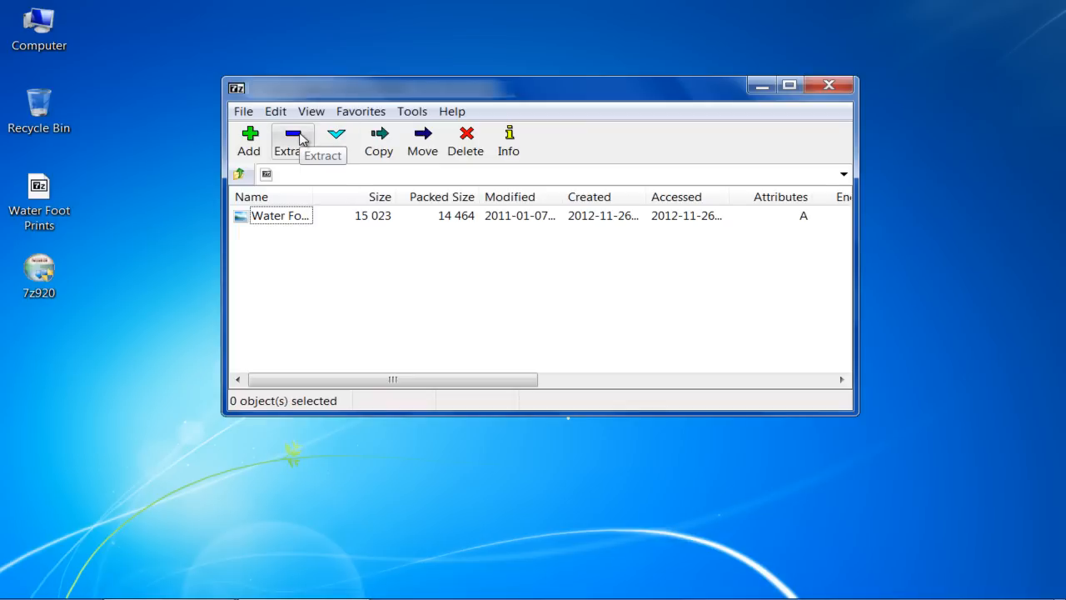
# Use the Extract toolbar button to prompt for Water Foot Prints.jpg's copy destination
pyautogui.click(378, 137)
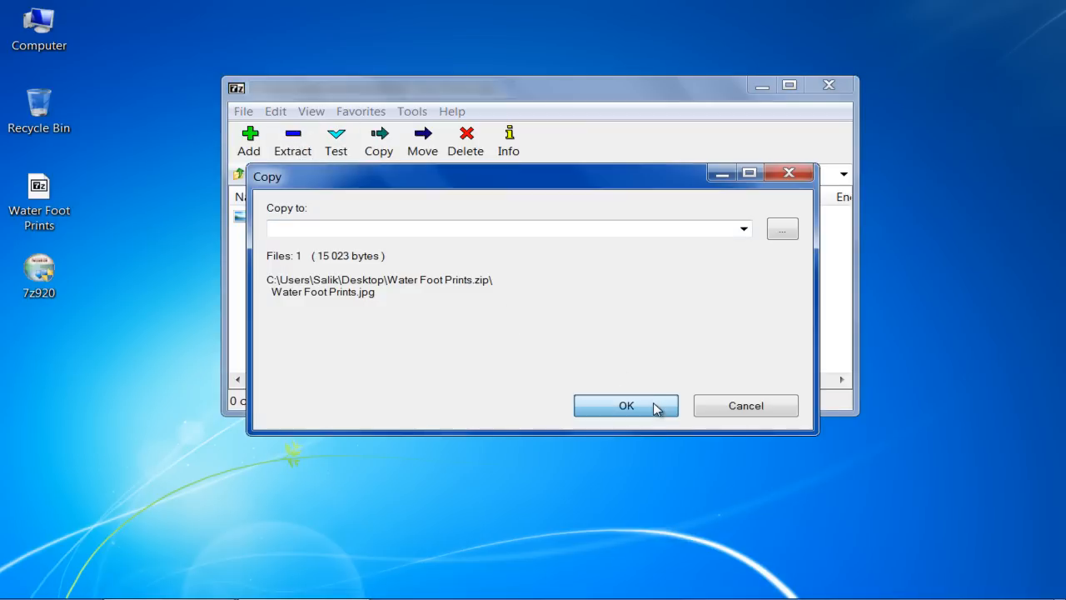